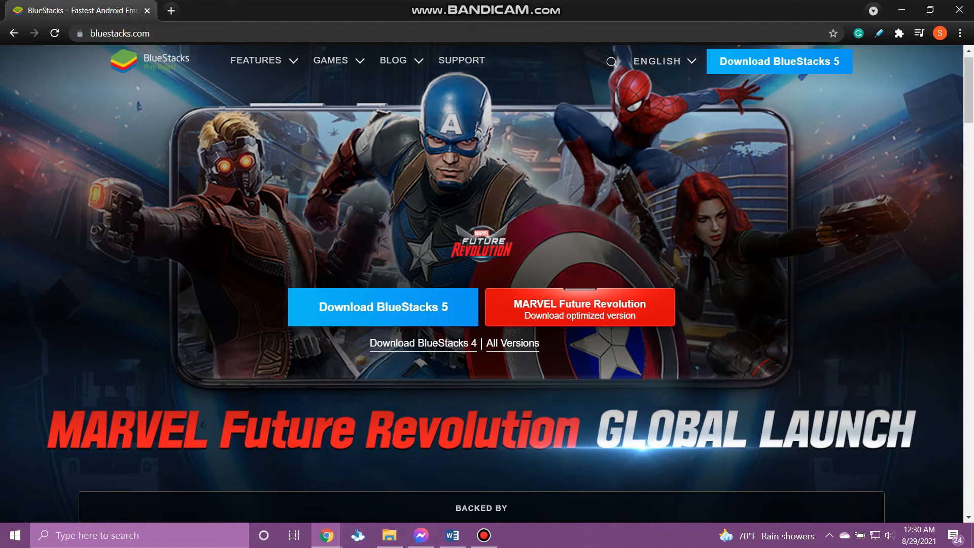
mouse_move(382, 307)
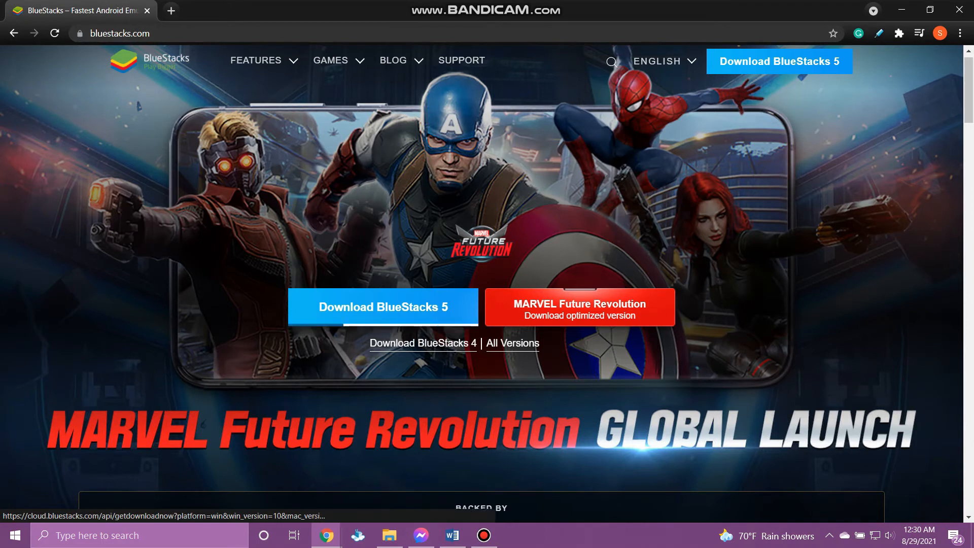
Step: Download the BlueStacks 5 installer and run BlueStacksInstaller.exe
left_click(382, 307)
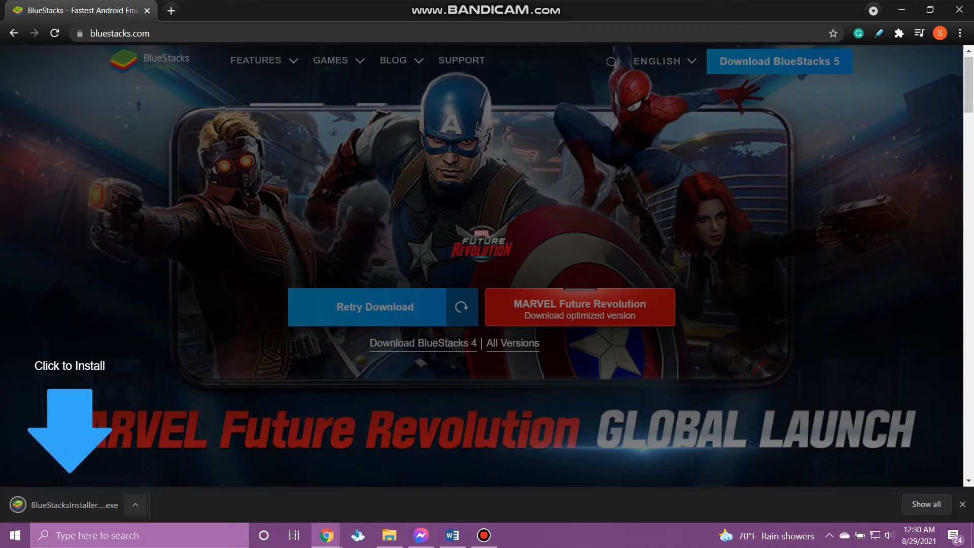
left_click(134, 505)
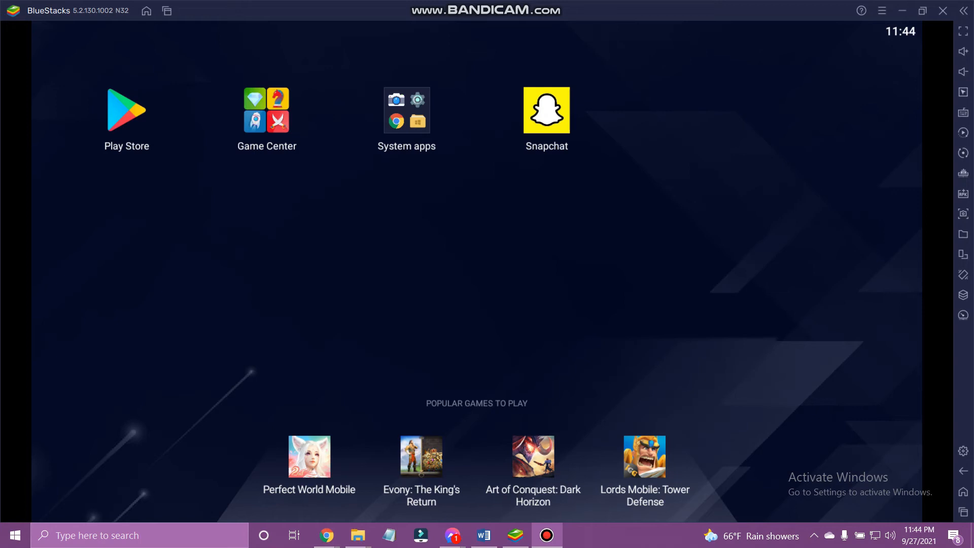
Step: Launch the Play Store from the BlueStacks home screen
left_click(127, 110)
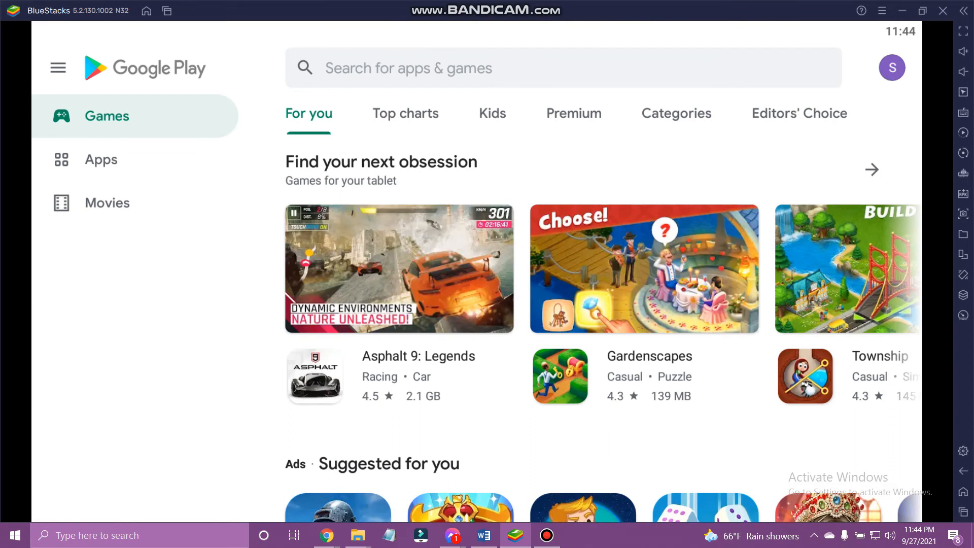
Step: Search Google Play for 'capcut' and install CapCut - Video Editor
left_click(435, 68)
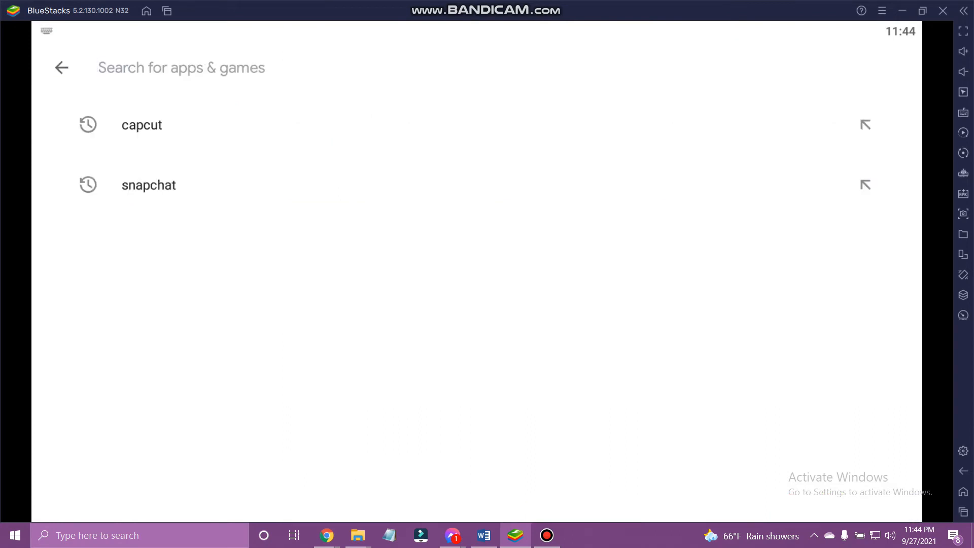
left_click(141, 125)
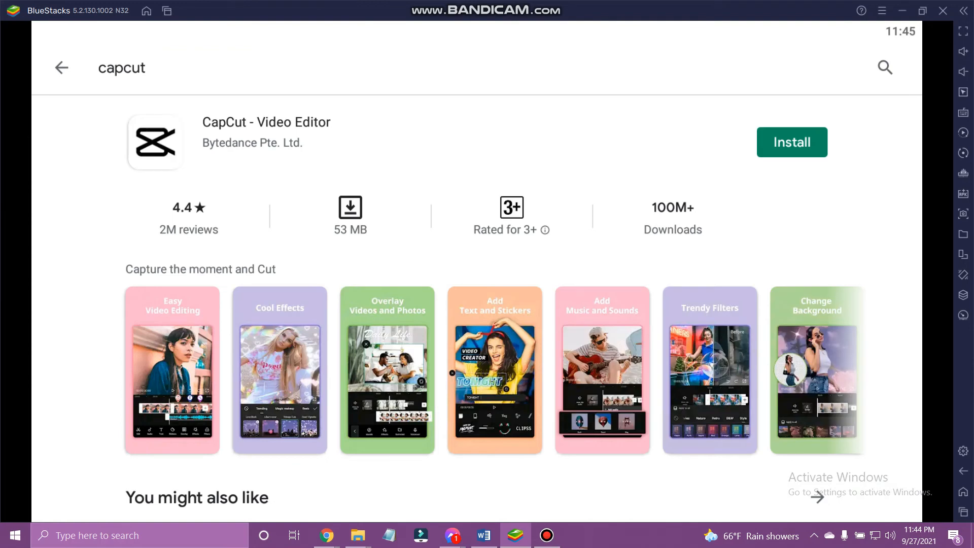
left_click(792, 141)
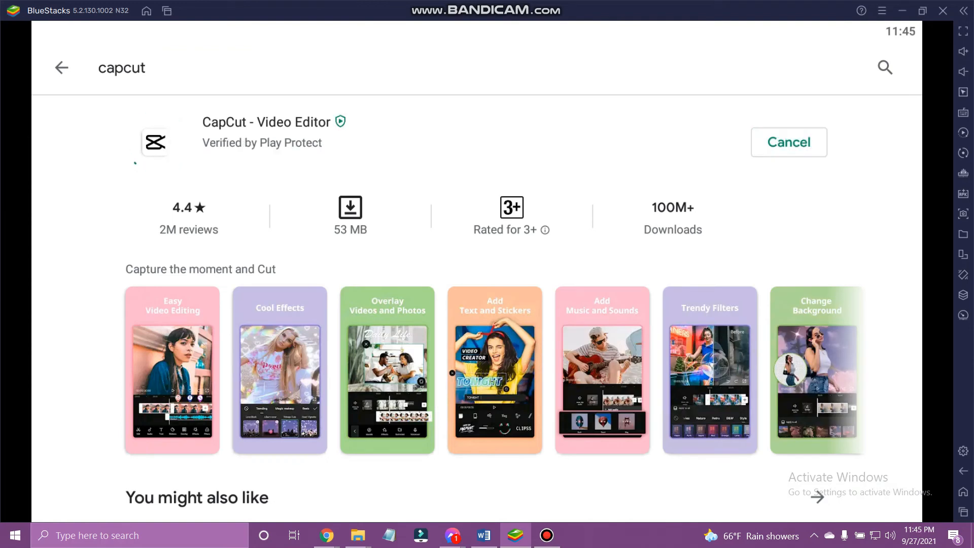
left_click(788, 142)
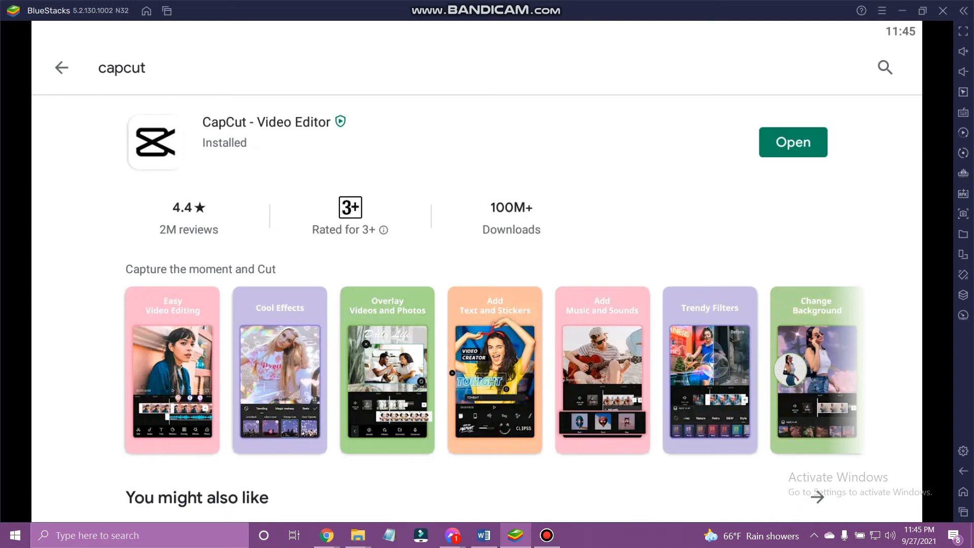
Step: Open CapCut from its Play Store page and dismiss the feature tip
left_click(793, 142)
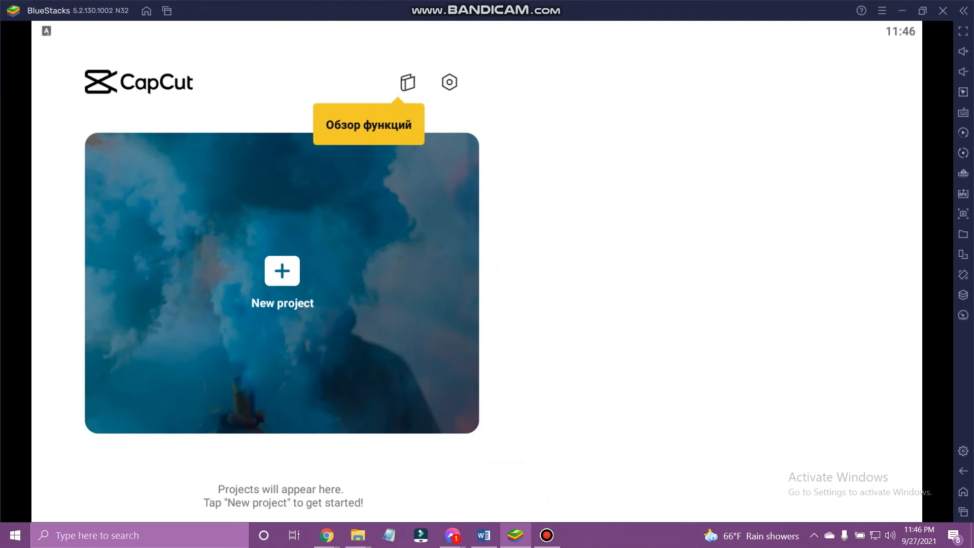
left_click(407, 81)
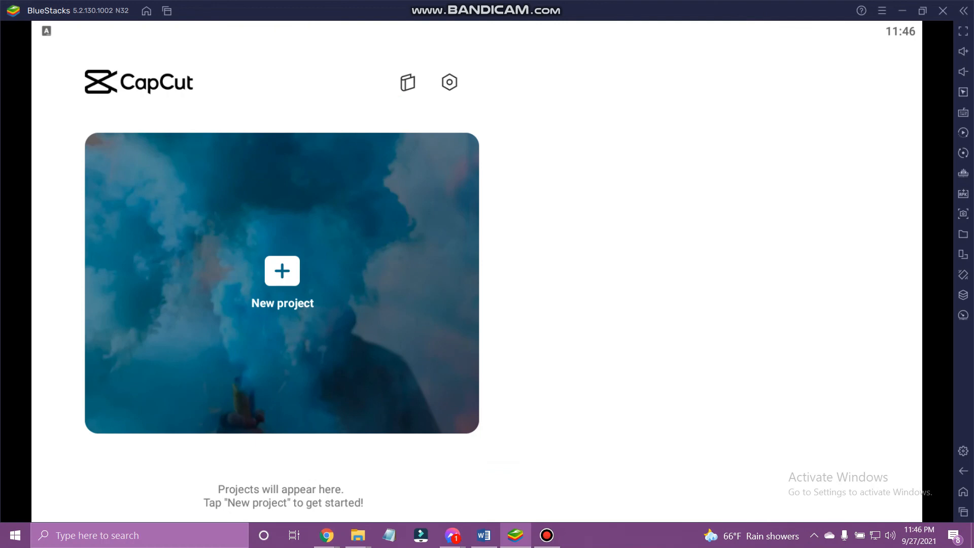